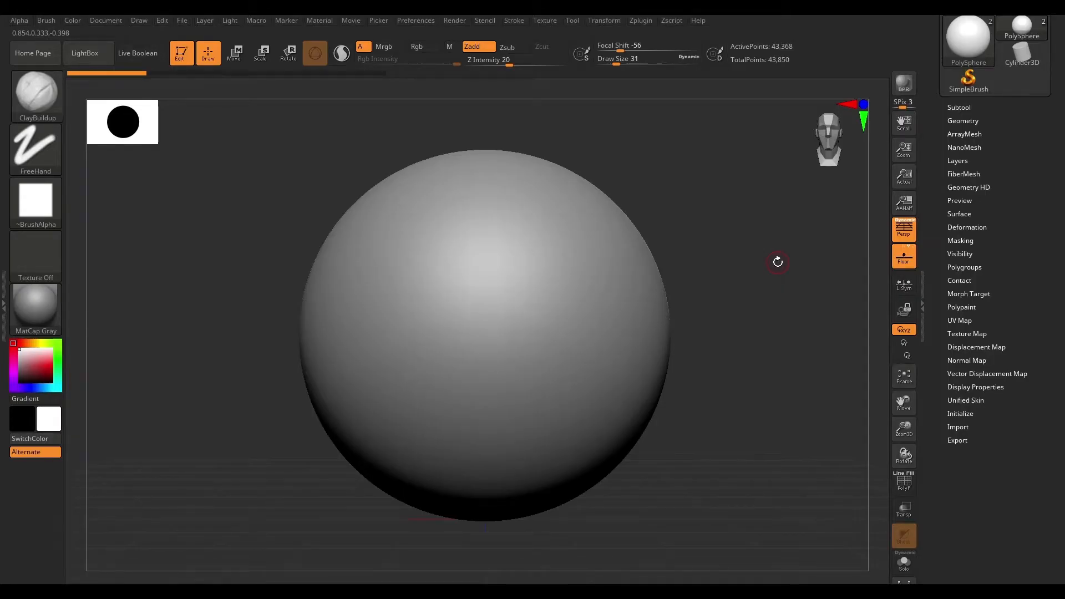
- Activate Move so the 3D gizmo with its rotation rings appears on the PolySphere
{"action": "left_click", "coordinate": [234, 53]}
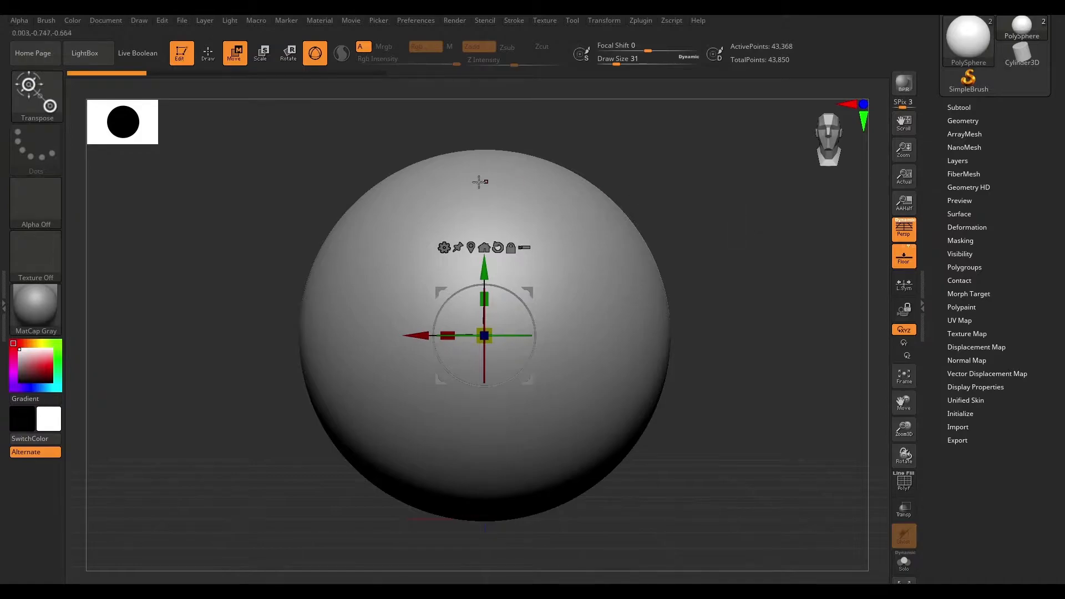
{"action": "mouse_move", "coordinate": [525, 275]}
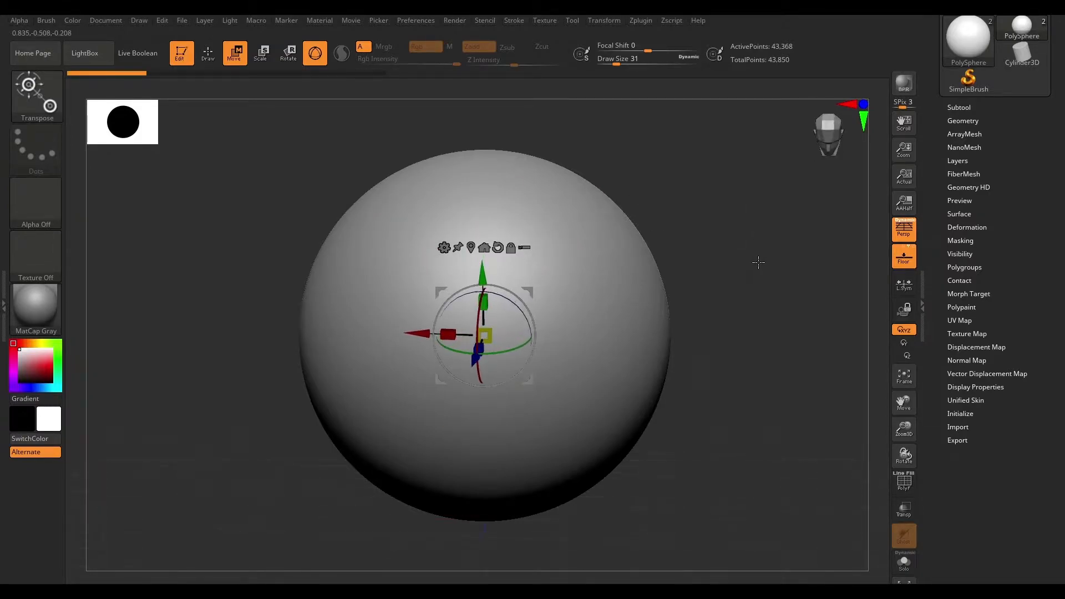
{"action": "mouse_move", "coordinate": [525, 247]}
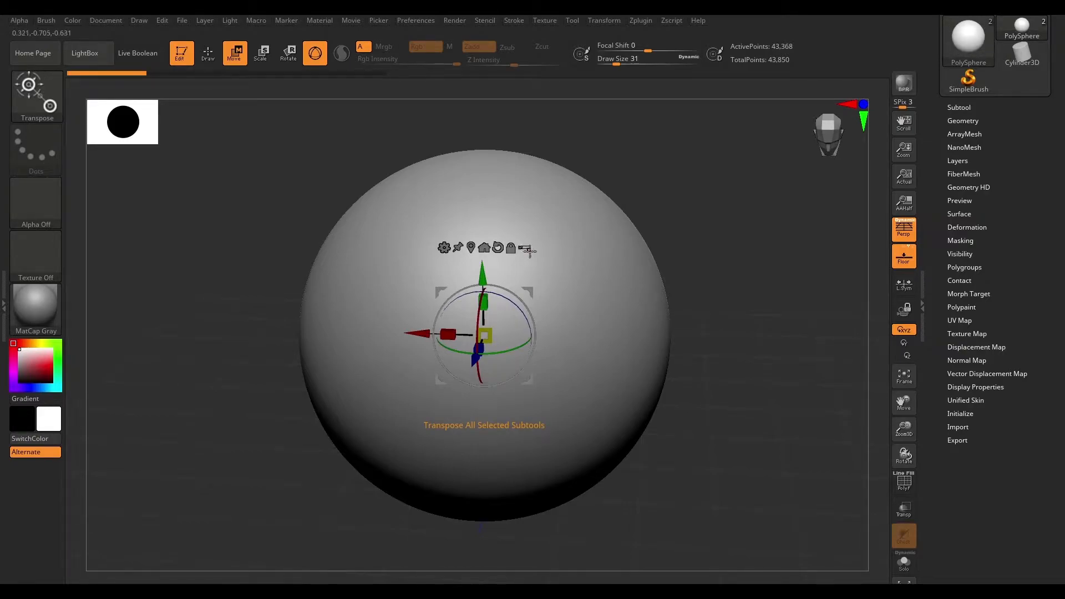
{"action": "mouse_move", "coordinate": [777, 250]}
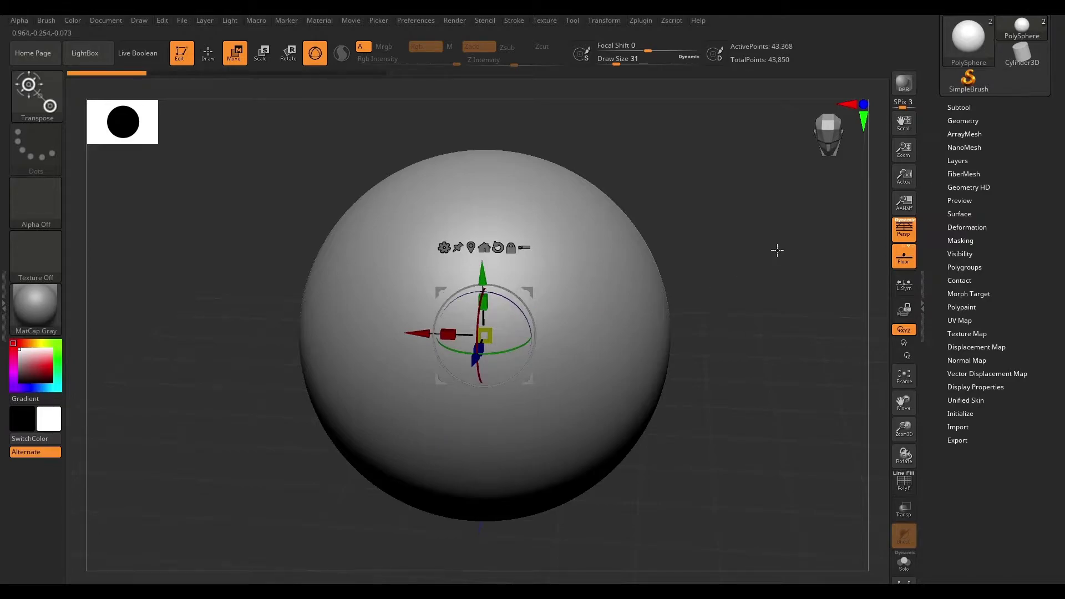
- Select PM3D_Cylinder3D1 from the Subtool palette to scale it down as a cap on the sphere
{"action": "left_click", "coordinate": [959, 107]}
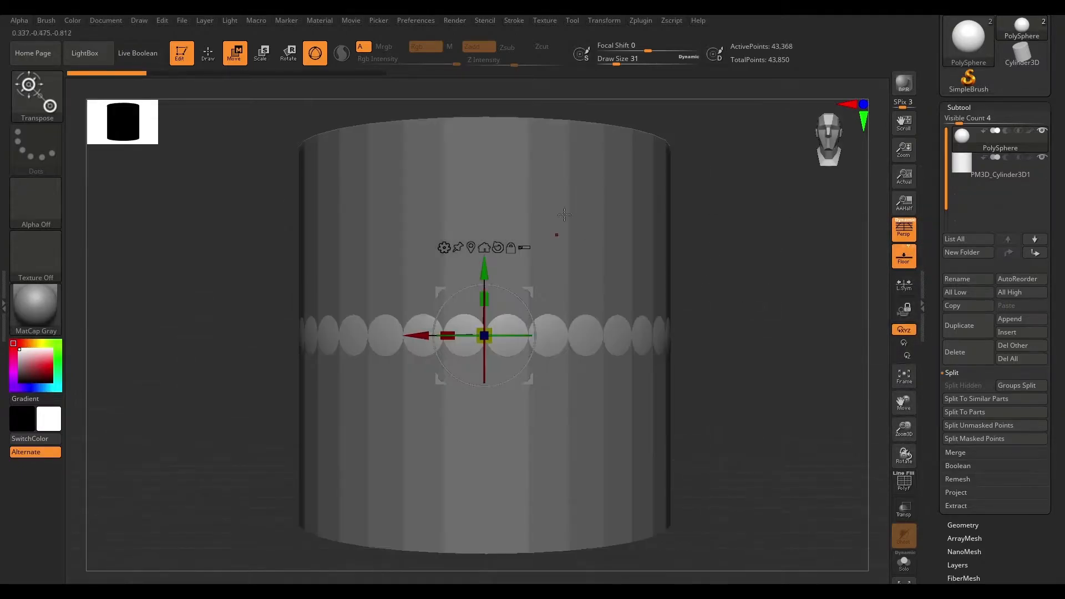
{"action": "left_click", "coordinate": [1000, 163]}
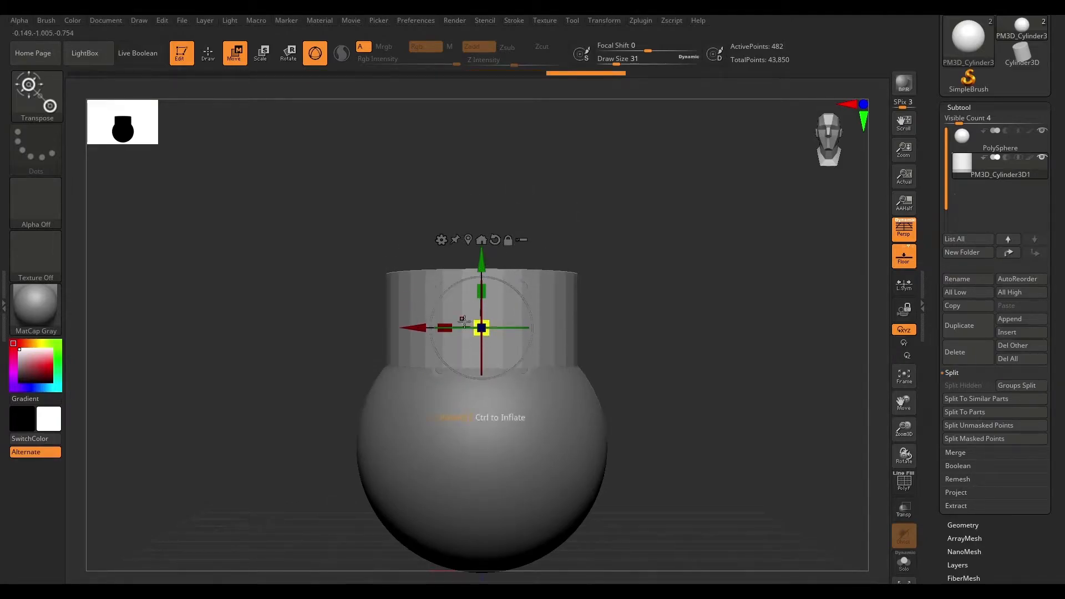
{"action": "mouse_move", "coordinate": [672, 246]}
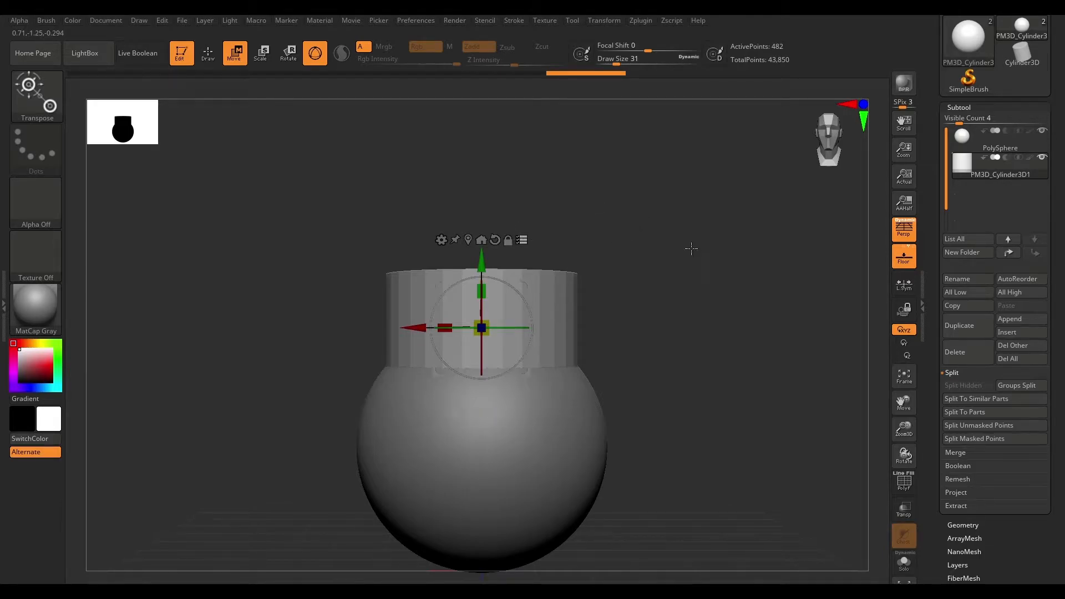
{"action": "mouse_move", "coordinate": [532, 233]}
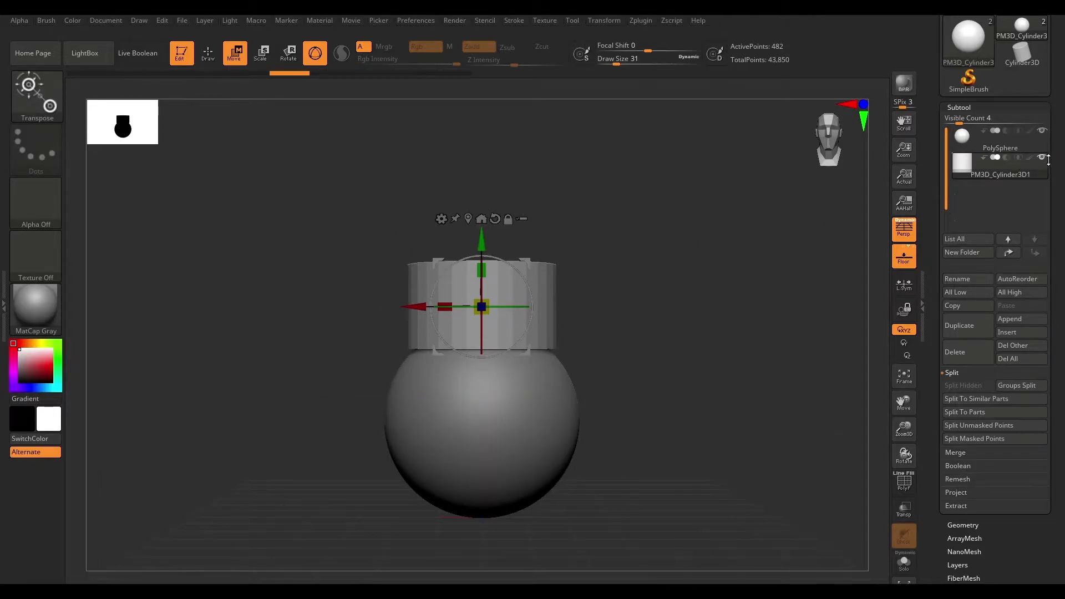
- Select the PolySphere in the Subtool list as the active part
{"action": "left_click", "coordinate": [999, 148]}
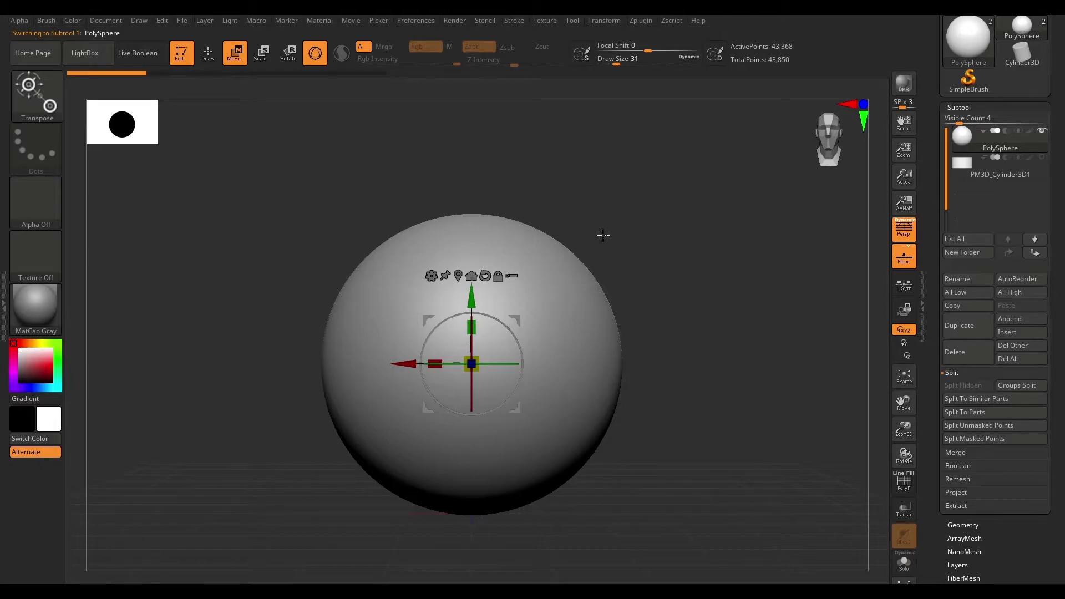
{"action": "mouse_move", "coordinate": [498, 277]}
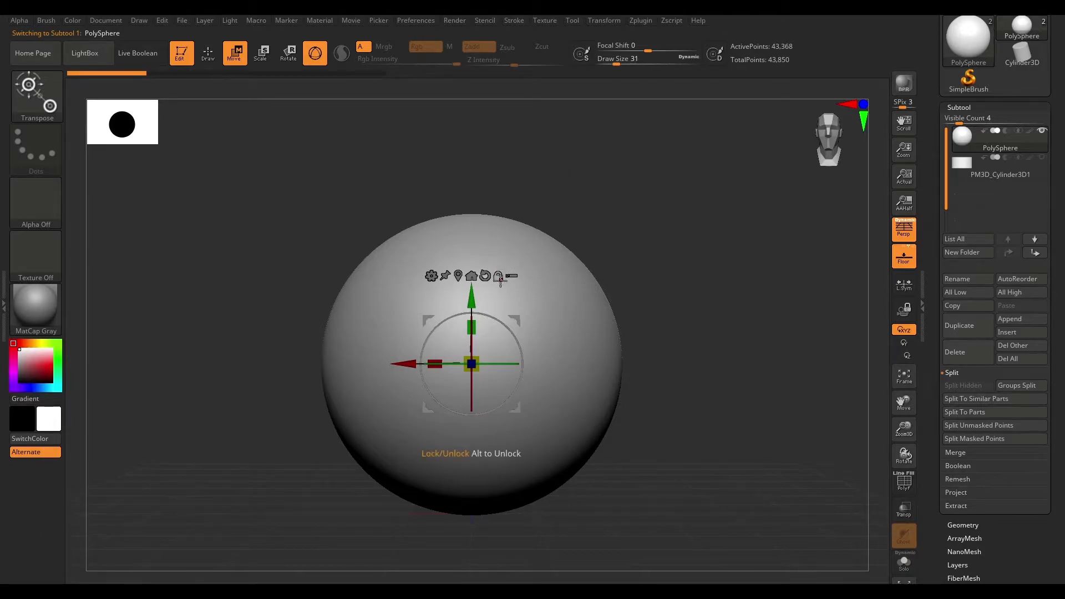
{"action": "mouse_move", "coordinate": [702, 264]}
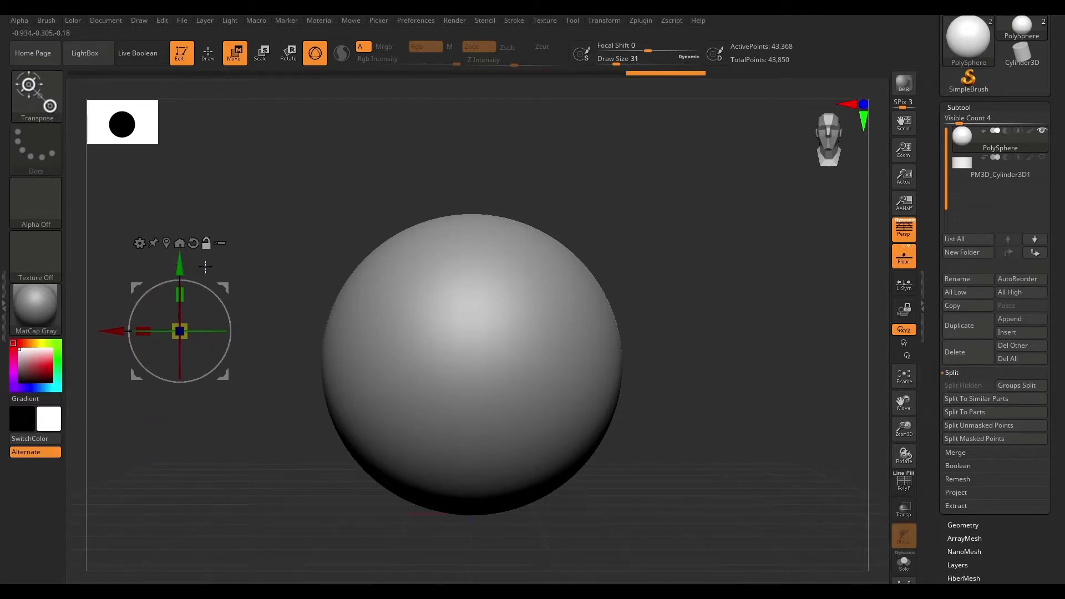
{"action": "mouse_move", "coordinate": [228, 288]}
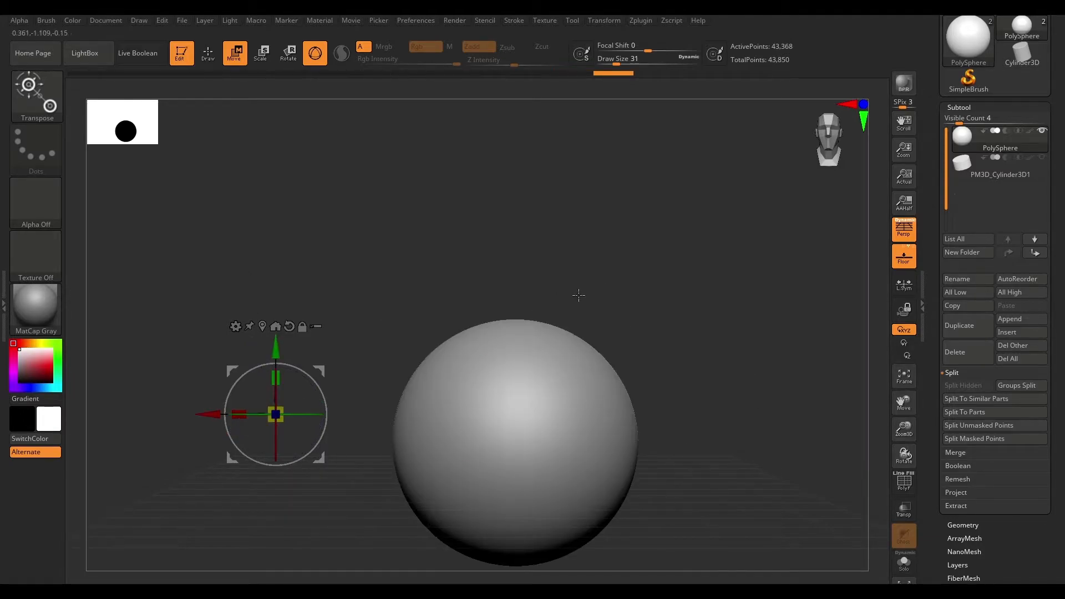
{"action": "mouse_move", "coordinate": [275, 327]}
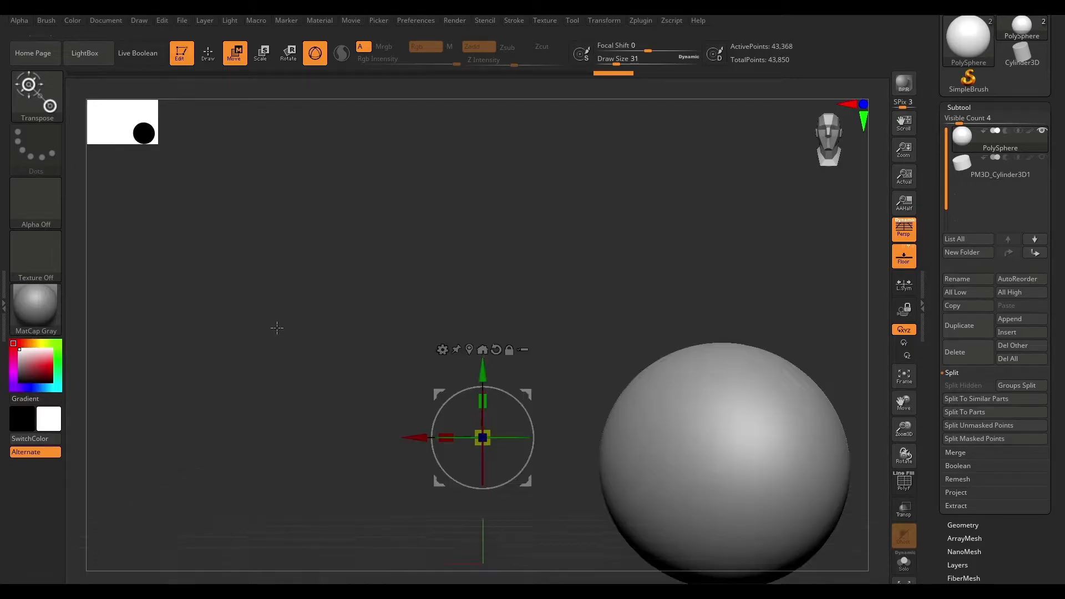
{"action": "mouse_move", "coordinate": [701, 381]}
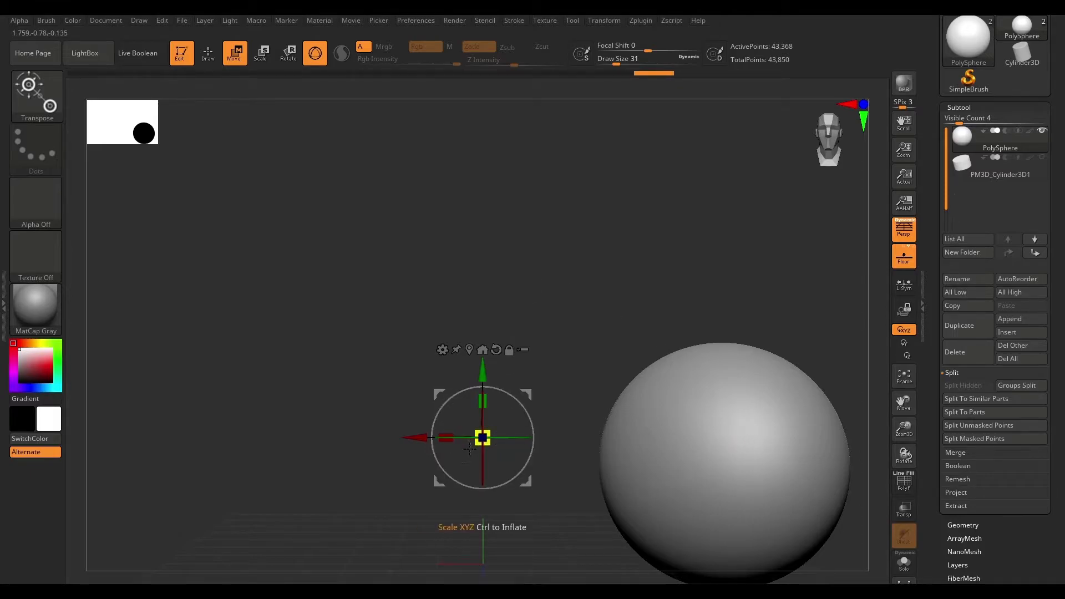
{"action": "mouse_move", "coordinate": [438, 438]}
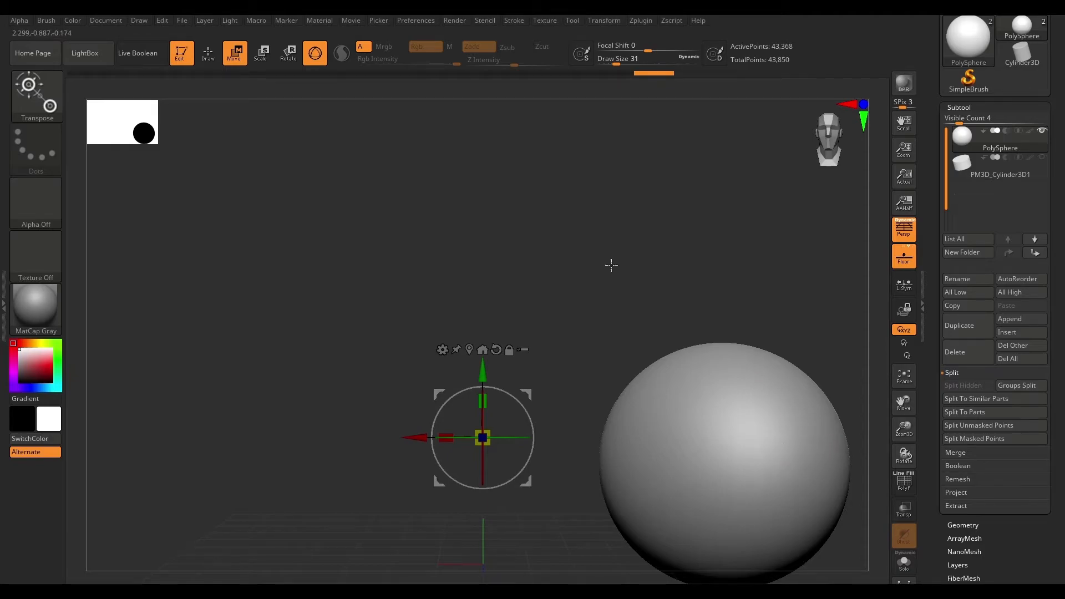
{"action": "mouse_move", "coordinate": [469, 349]}
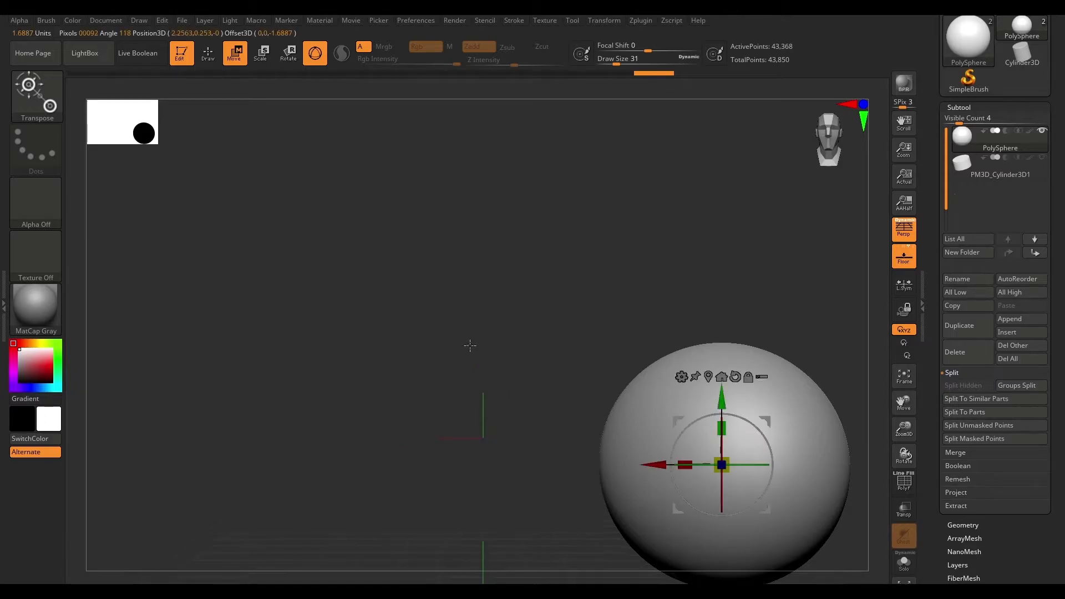
{"action": "mouse_move", "coordinate": [695, 481]}
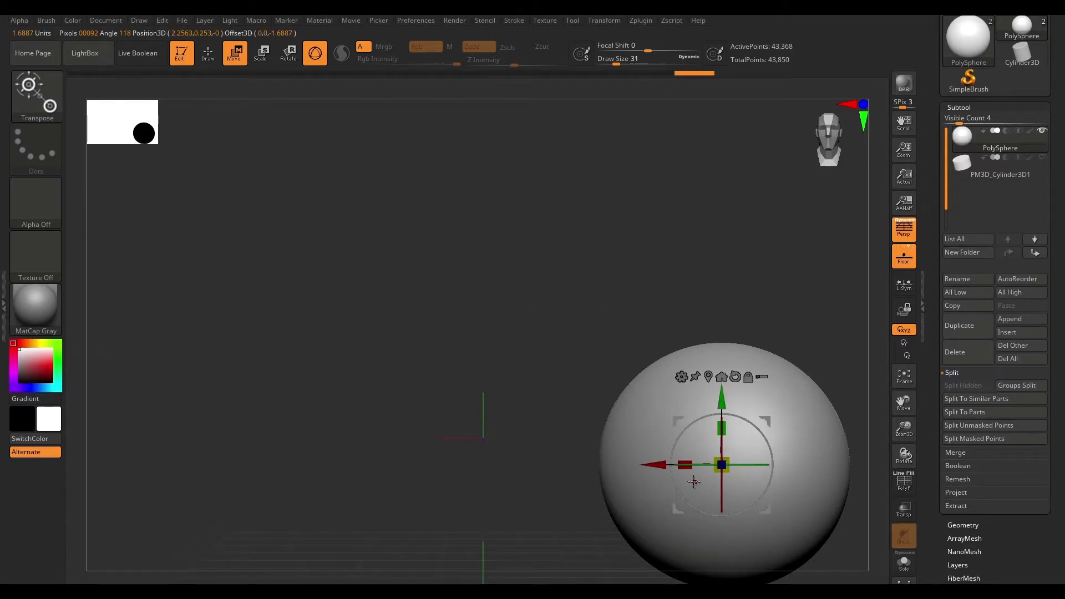
{"action": "mouse_move", "coordinate": [722, 377]}
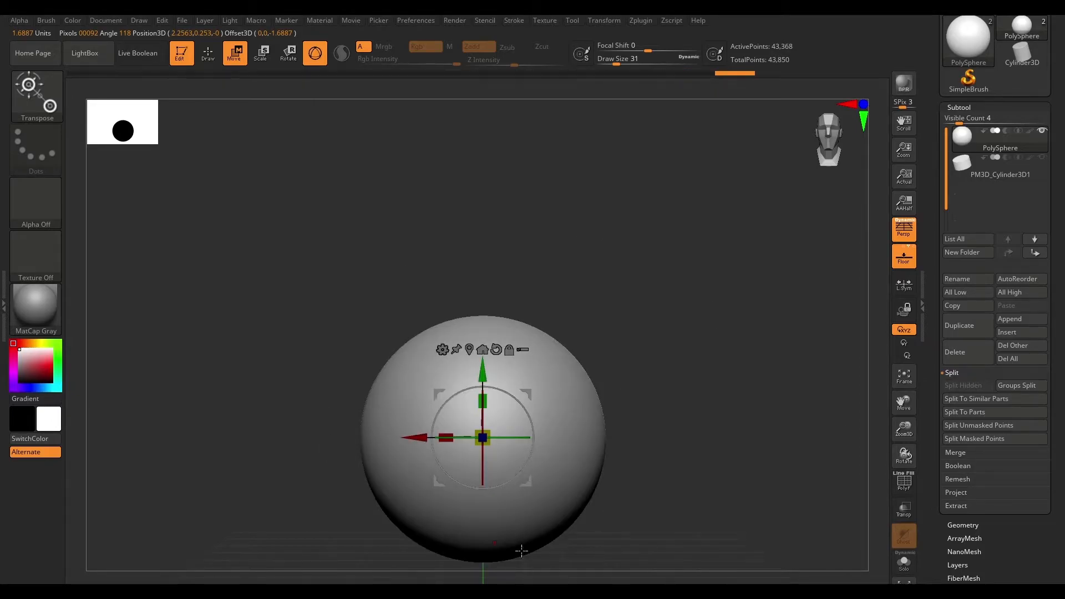
{"action": "mouse_move", "coordinate": [500, 367]}
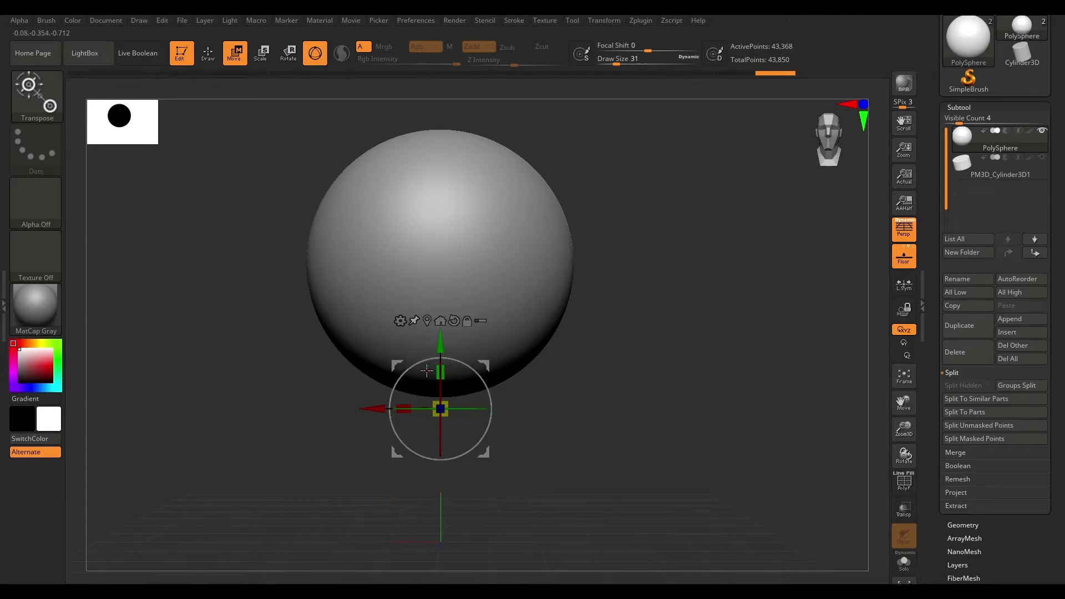
{"action": "mouse_move", "coordinate": [414, 320]}
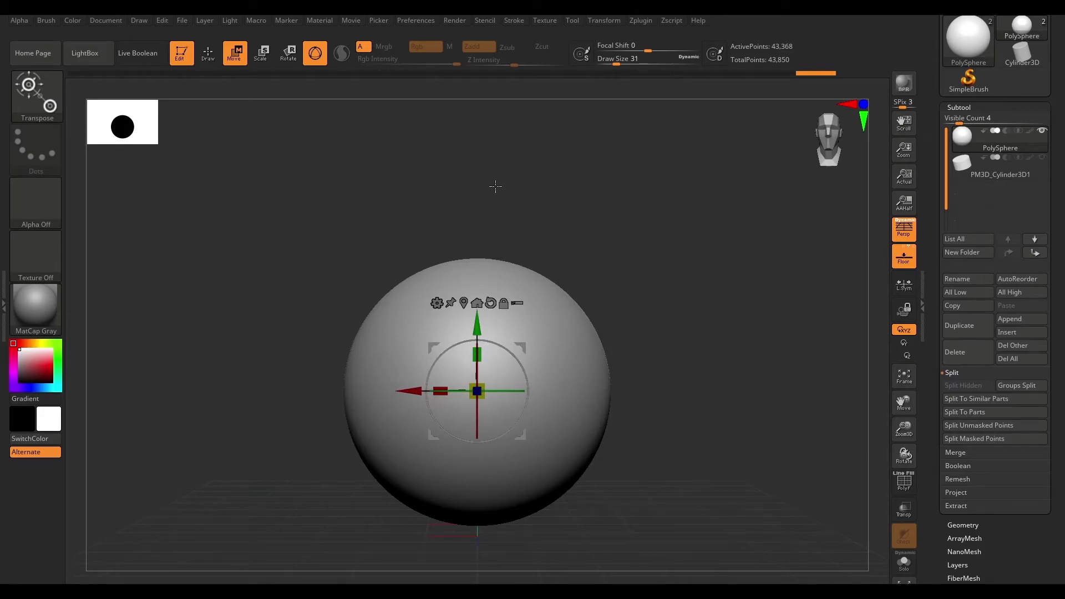
{"action": "mouse_move", "coordinate": [398, 171]}
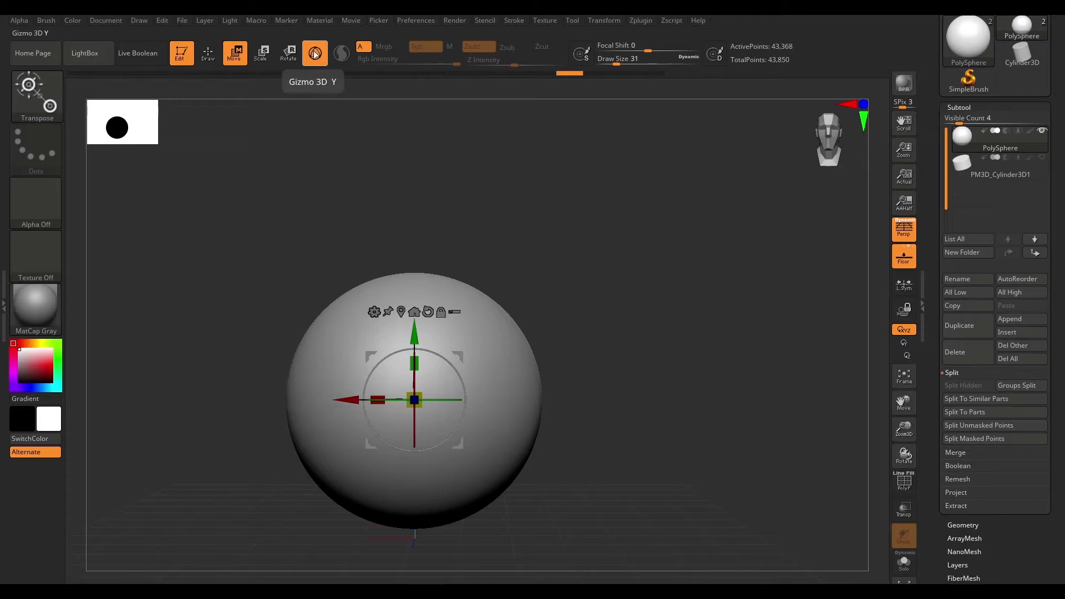
- Switch to the legacy transpose line and lay it across the sphere, slicing its right side flat
{"action": "left_click", "coordinate": [314, 53]}
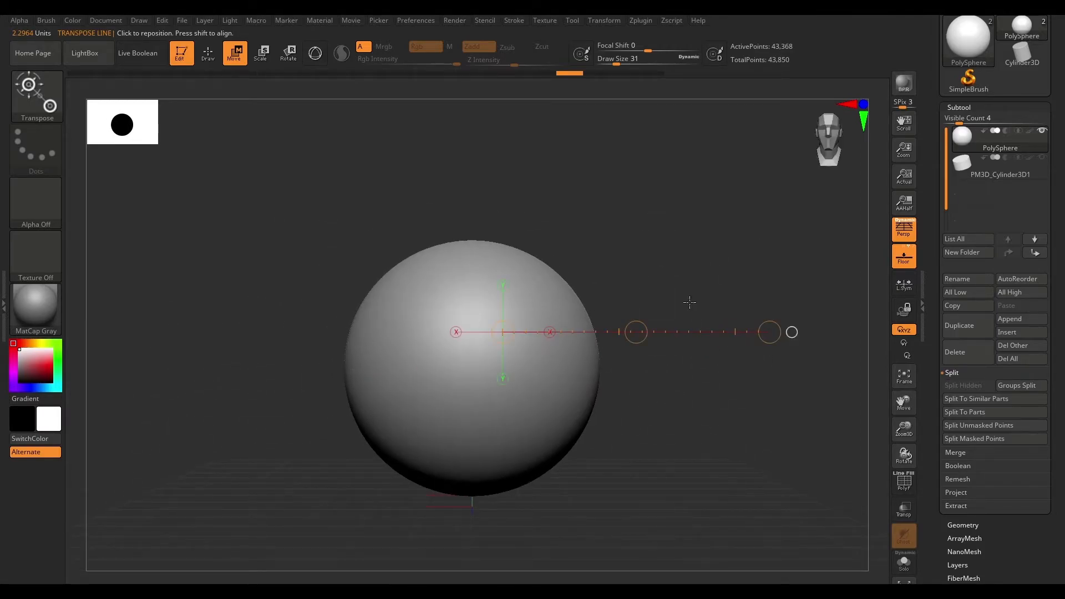
{"action": "mouse_move", "coordinate": [390, 381]}
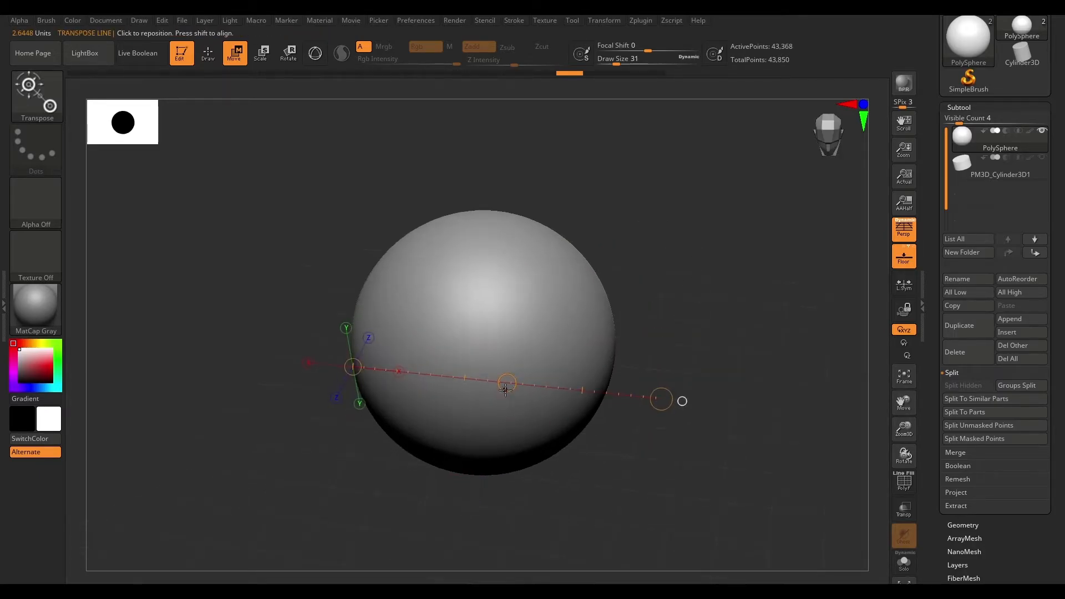
{"action": "left_click", "coordinate": [506, 385]}
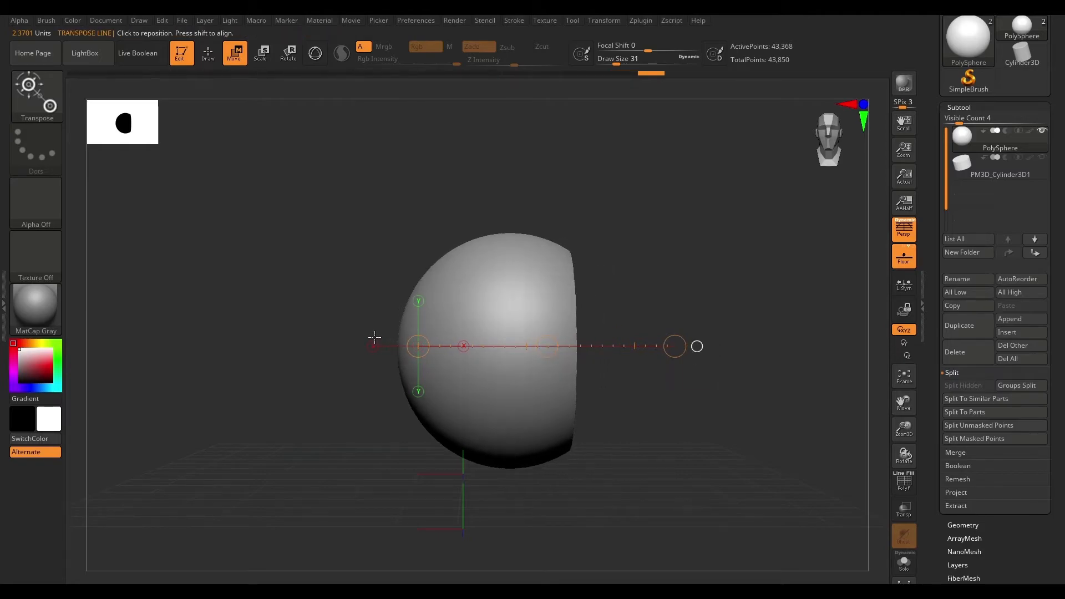
{"action": "mouse_move", "coordinate": [505, 352]}
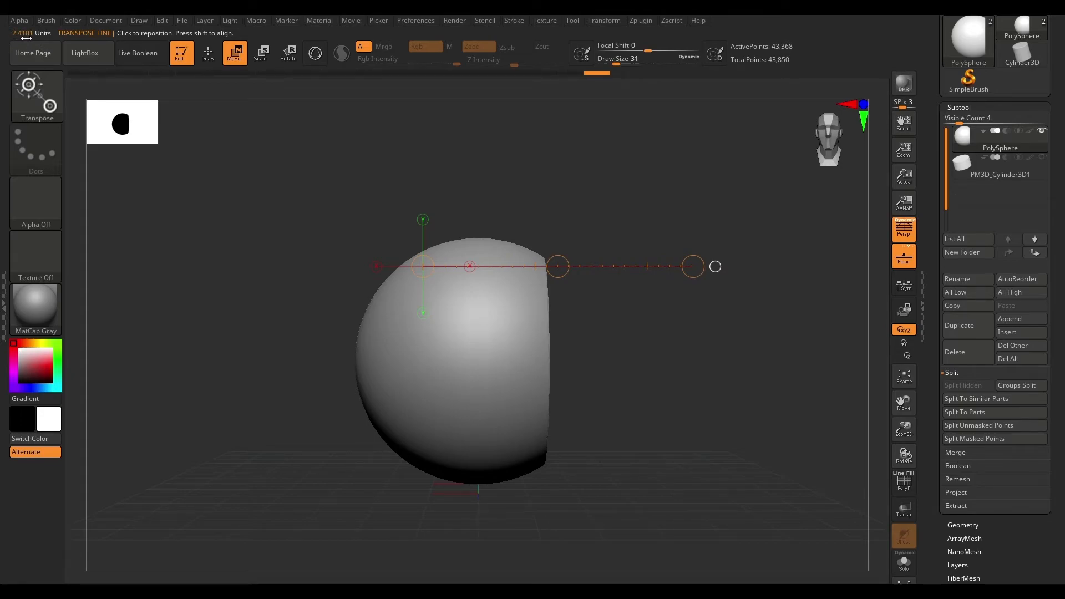
{"action": "mouse_move", "coordinate": [512, 265]}
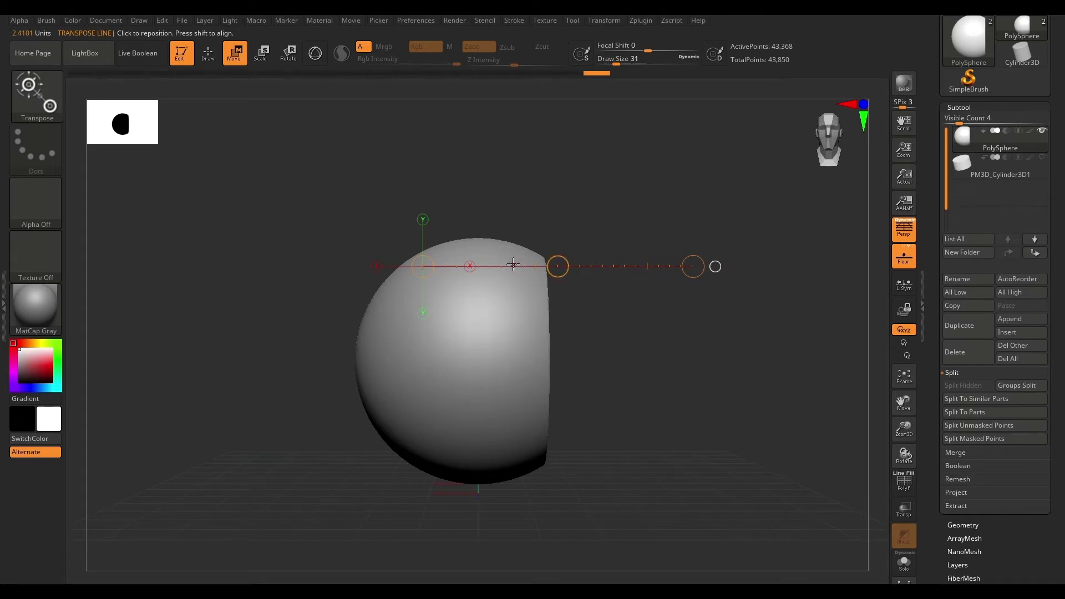